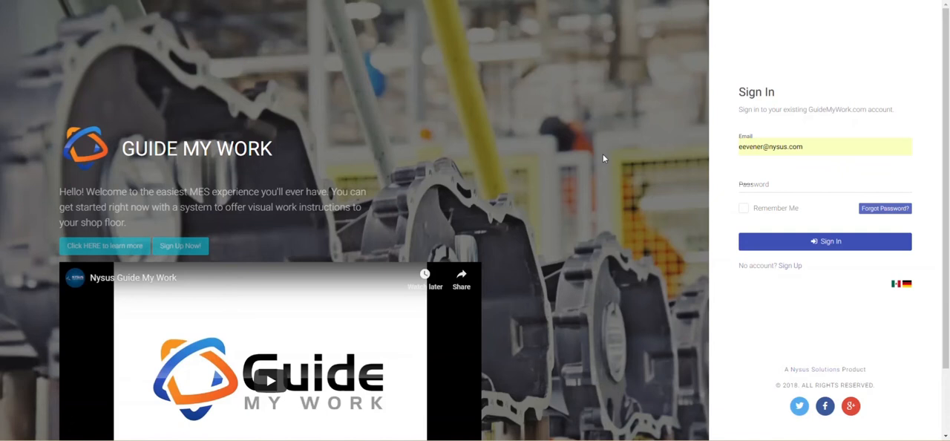
mouse_move(166, 229)
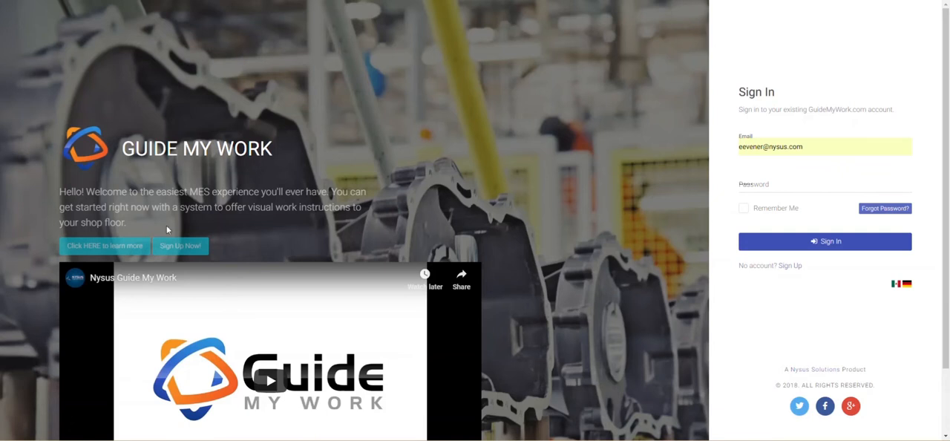
mouse_move(181, 247)
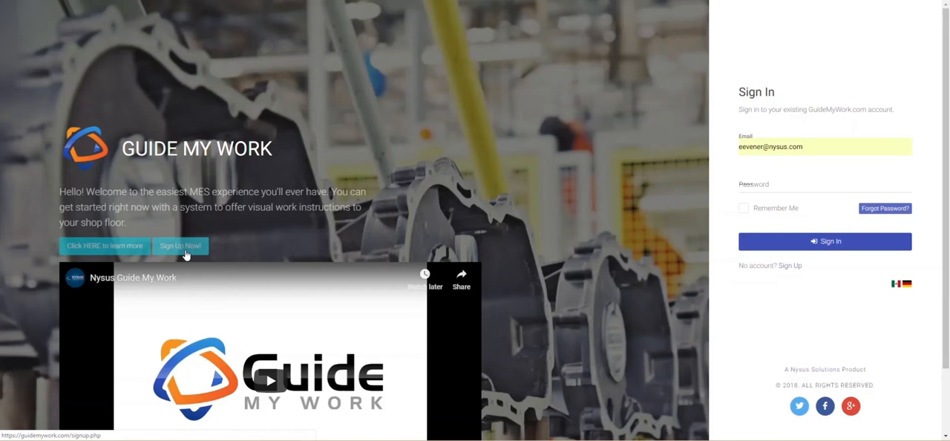
Submit the sign-in using the already-entered account email.
click(826, 240)
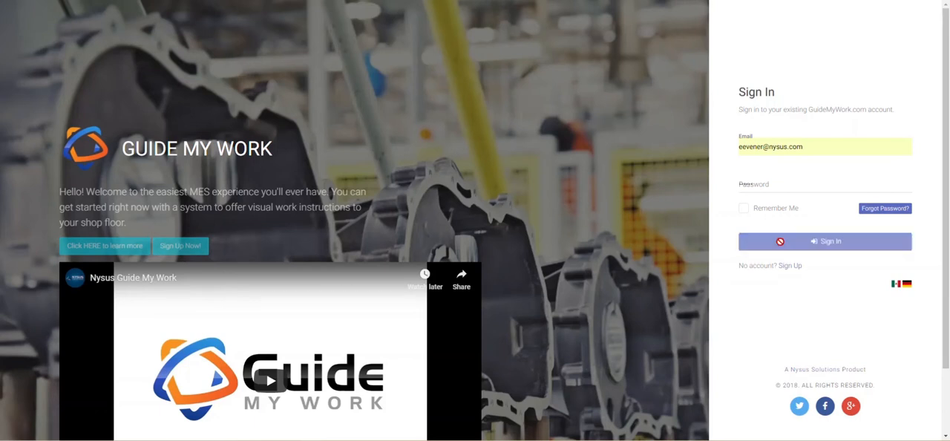
Expand Organization Setup in the sidebar and go to Plant Setup.
click(825, 241)
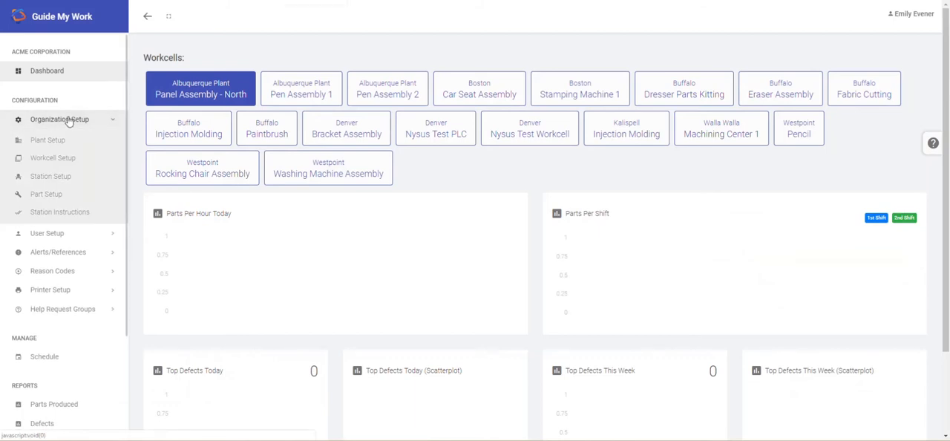
mouse_move(48, 142)
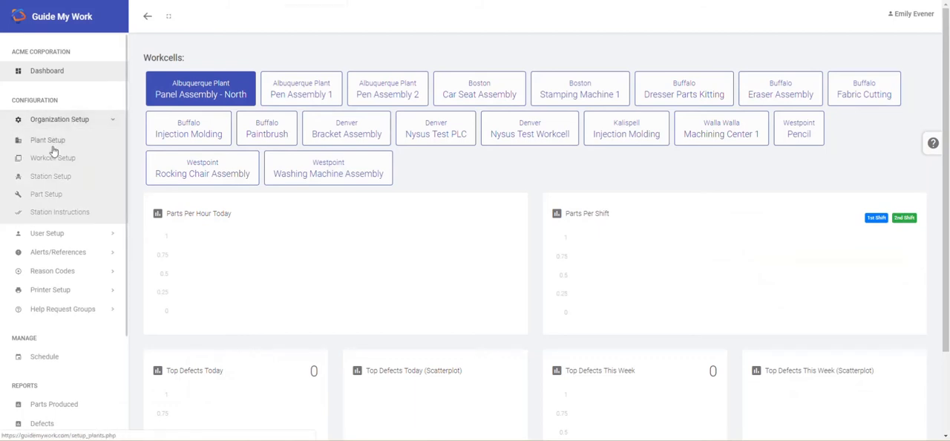
mouse_move(50, 177)
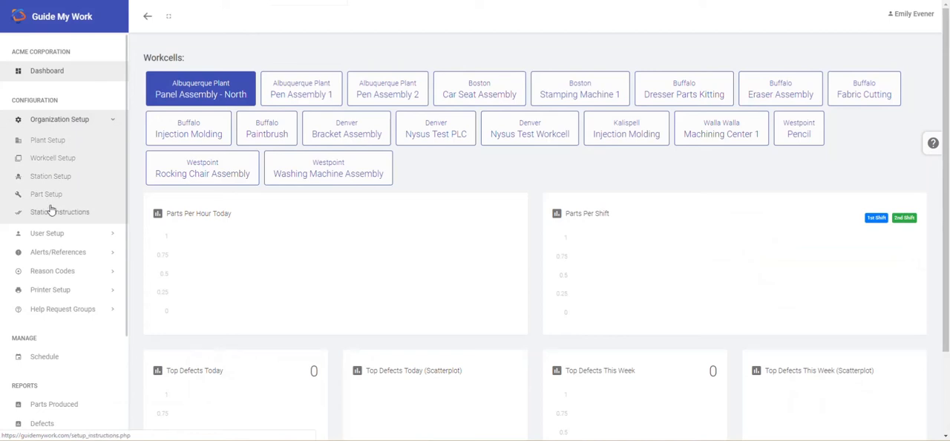
click(47, 140)
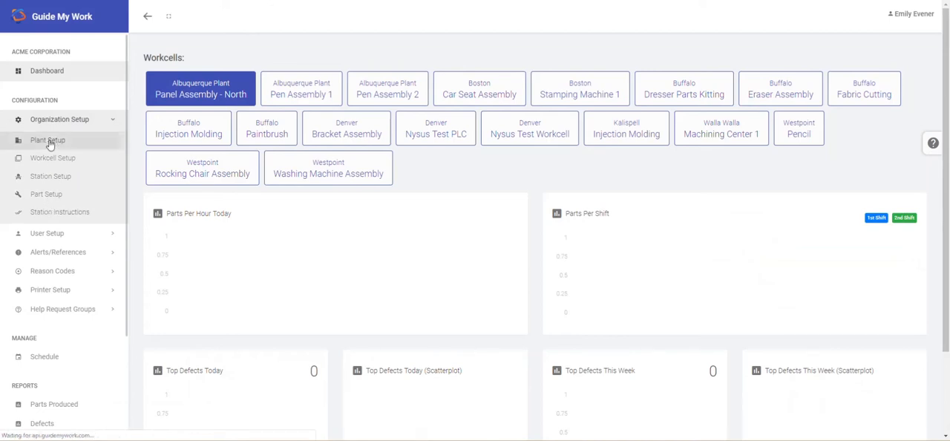
View the Plant Setup list of seven plants, read its help panel and close it.
click(48, 140)
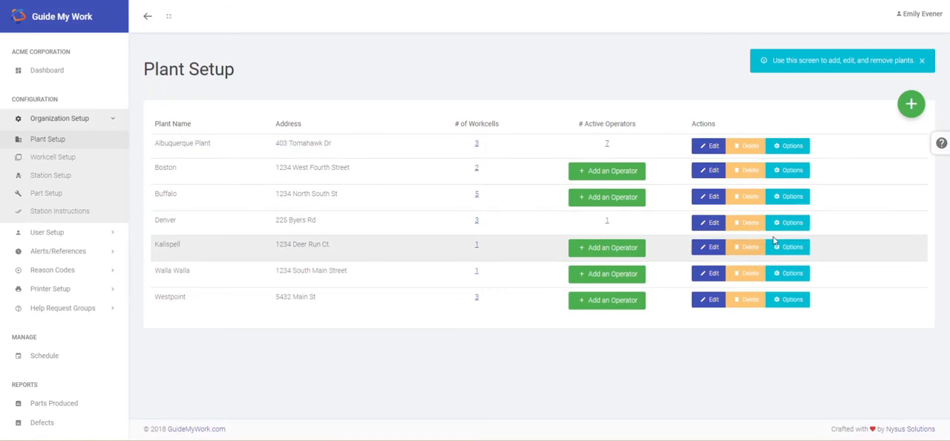
click(941, 143)
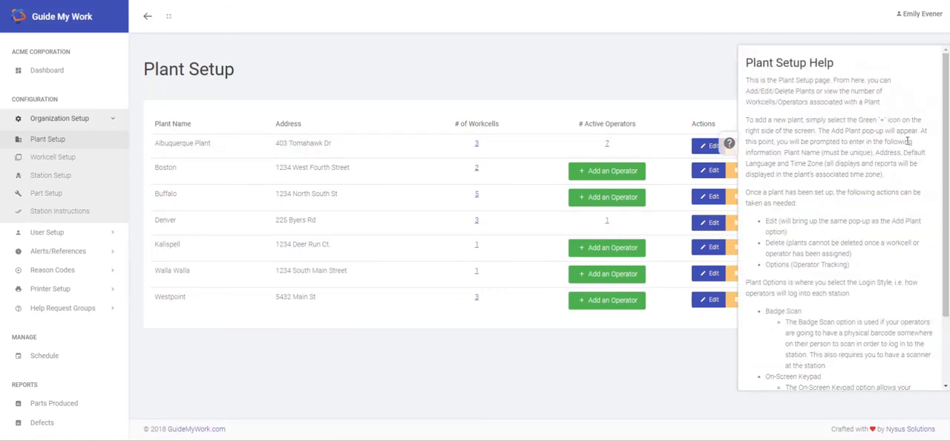
click(730, 143)
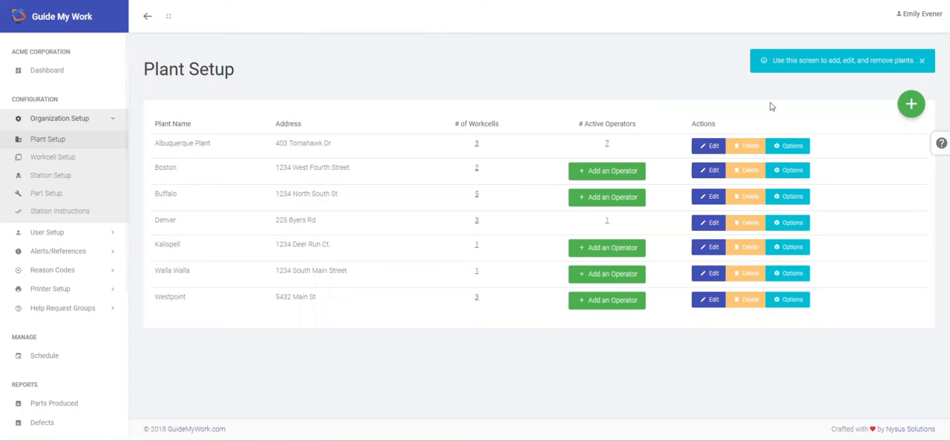
click(912, 103)
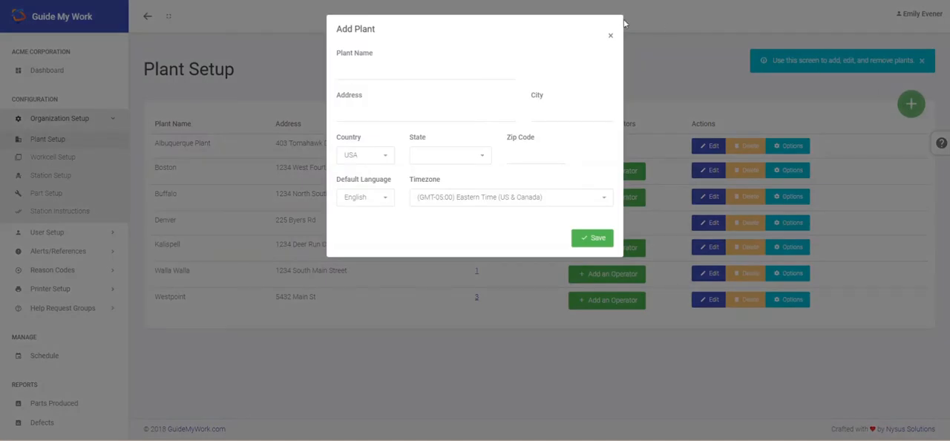
click(610, 36)
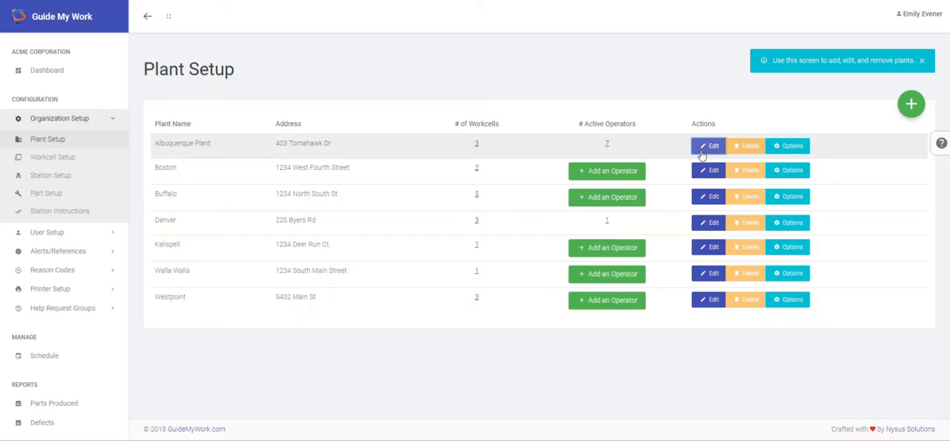
click(708, 145)
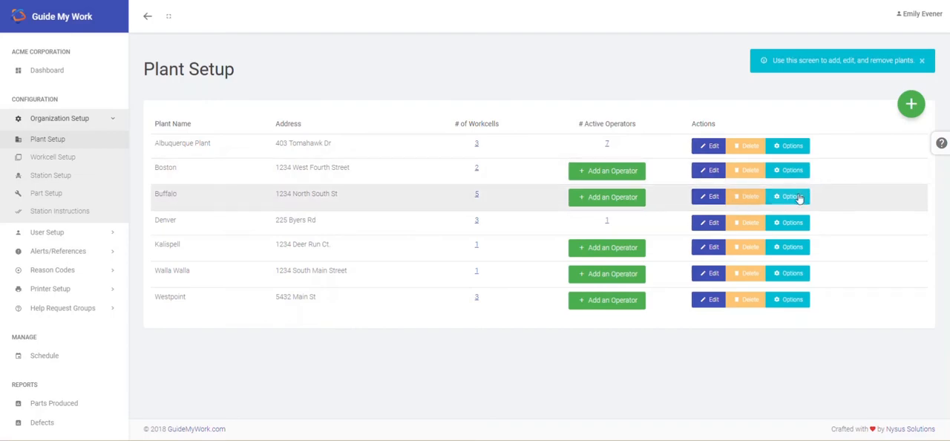
click(789, 196)
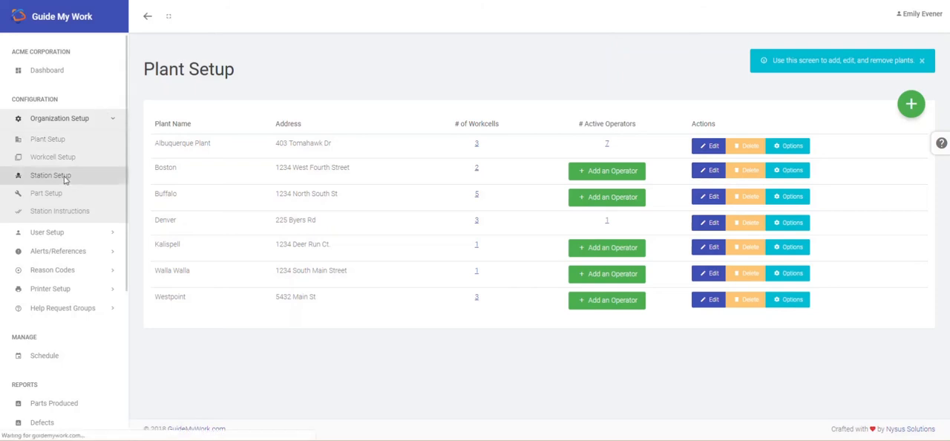
Show the Station Setup list of stations with their registration status.
click(51, 175)
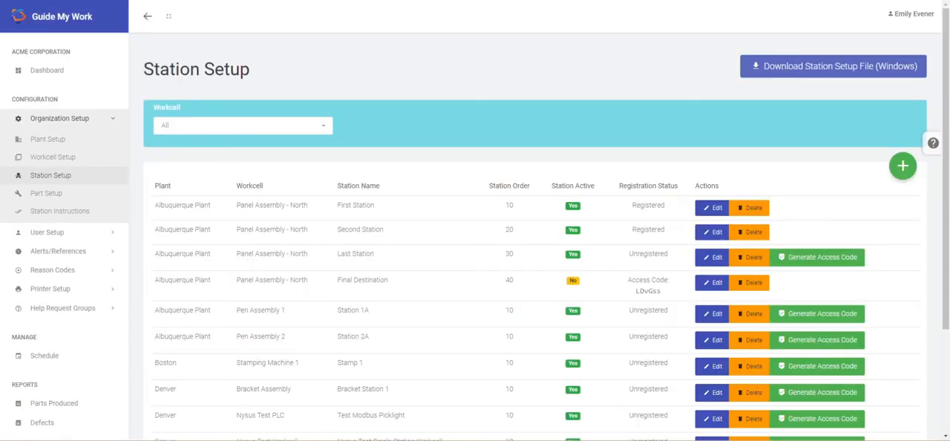
click(833, 65)
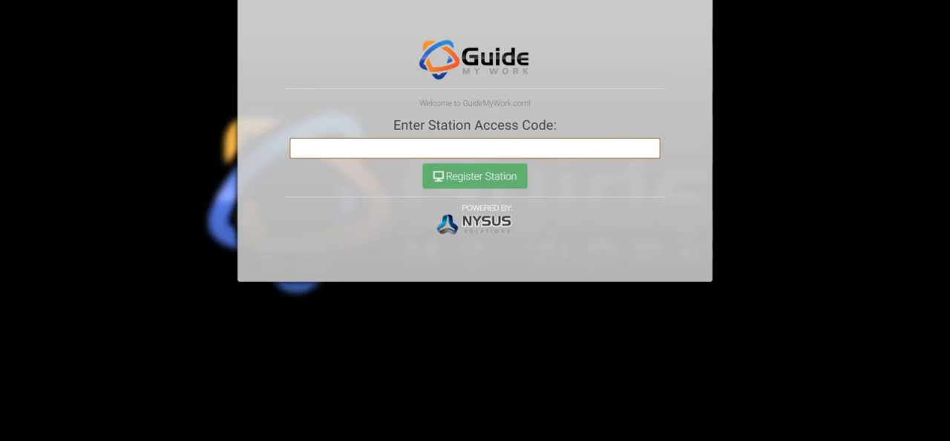
mouse_move(414, 141)
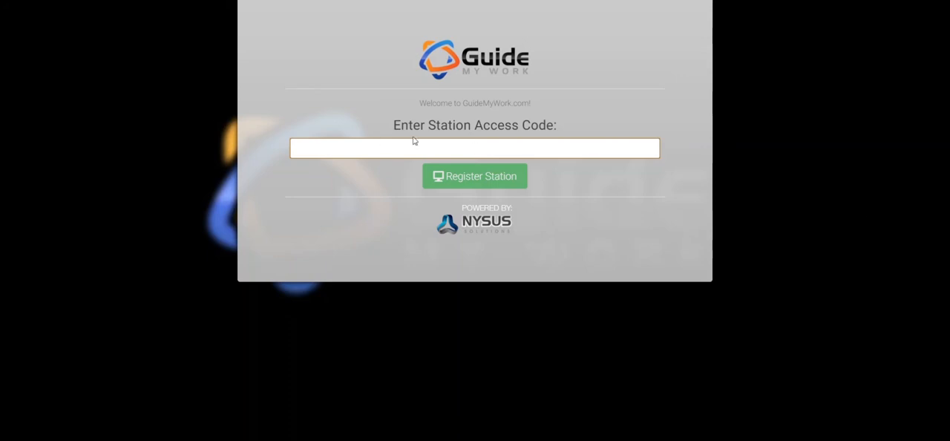
Focus the Enter Station Access Code field in the Station Browser.
click(475, 147)
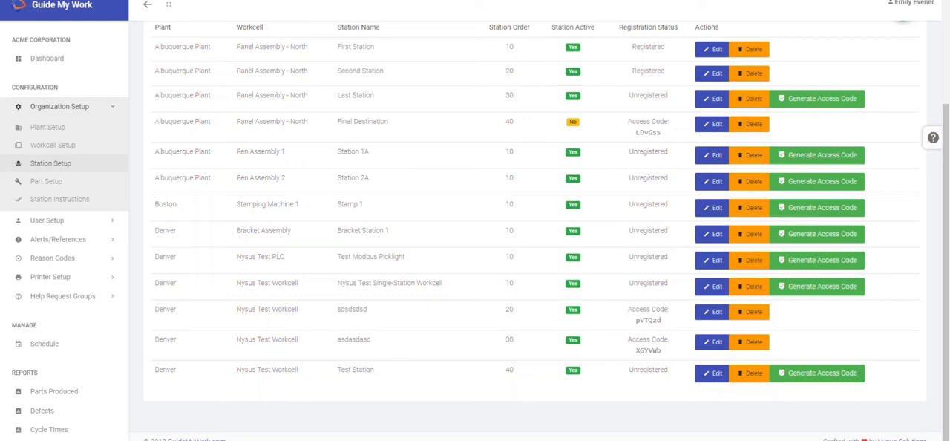
mouse_move(820, 380)
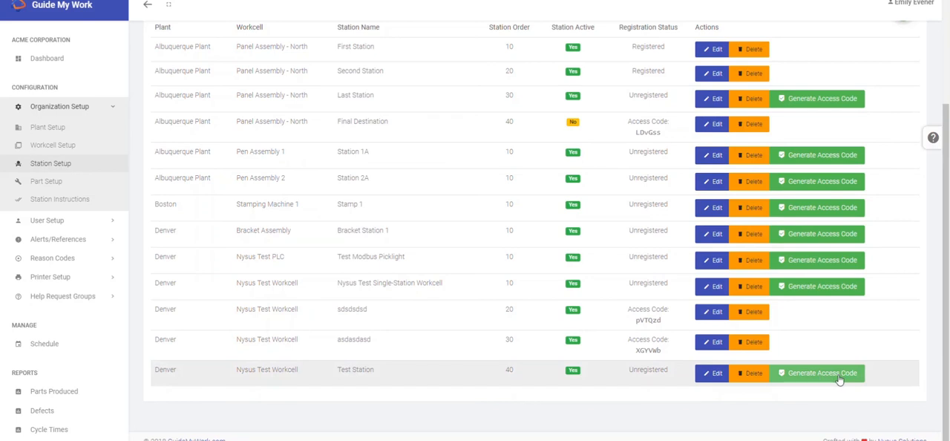
Generate an access code for the Denver Test Station in the Nysus Test Workcell.
click(817, 373)
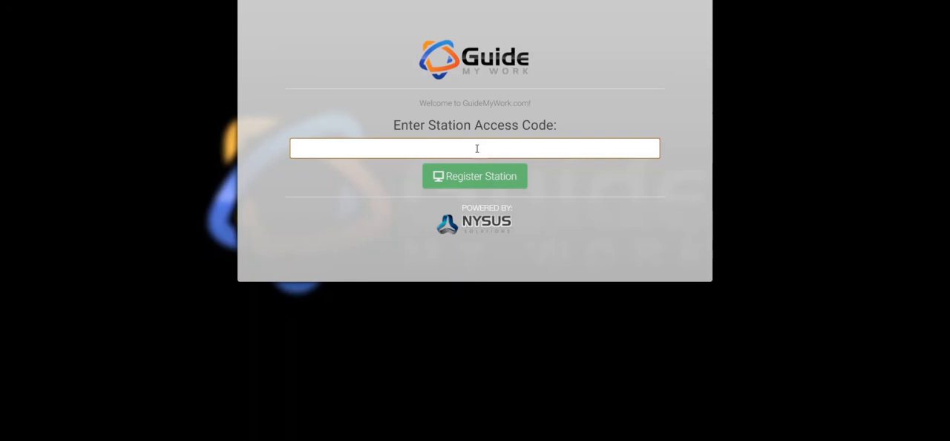
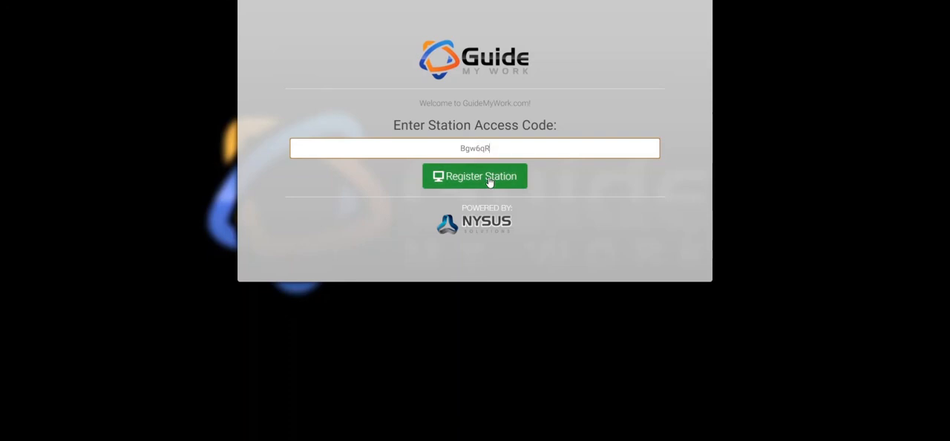
click(475, 175)
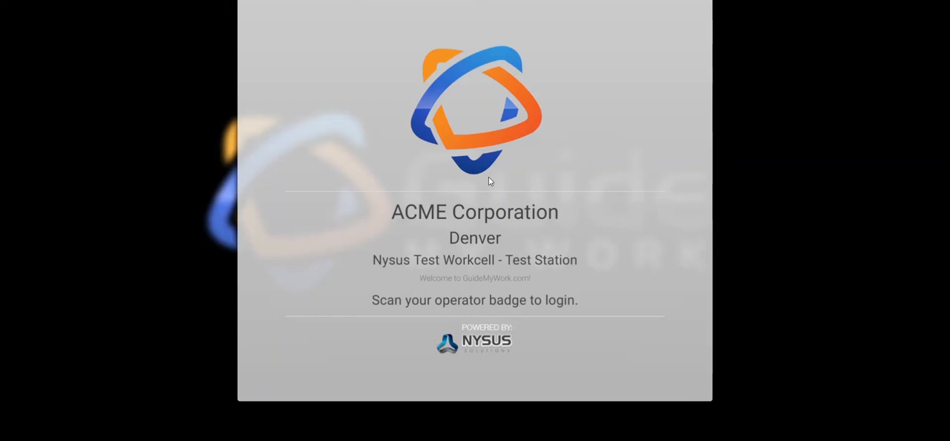